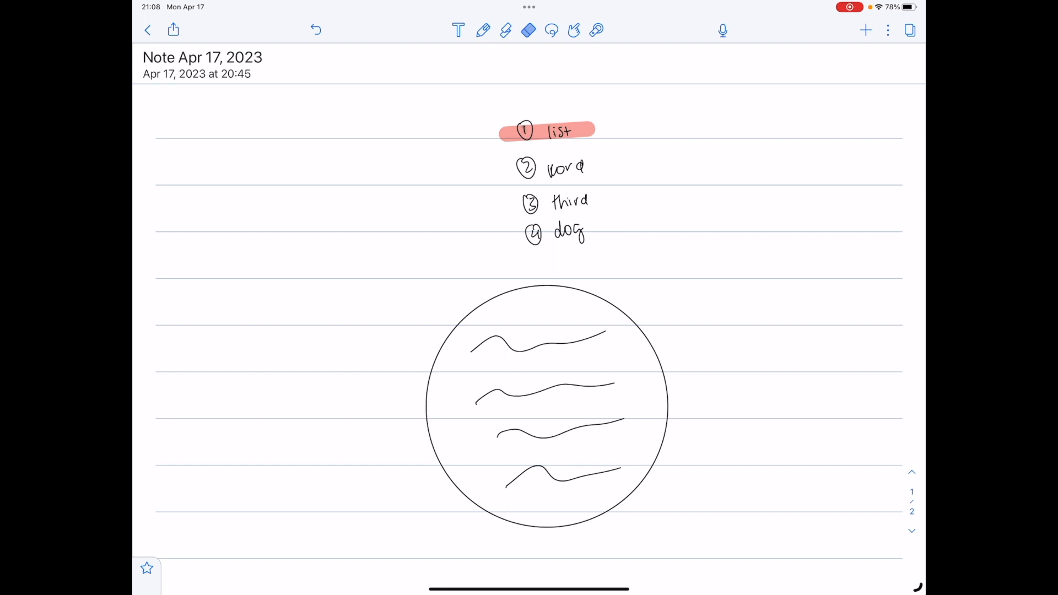
# Scroll through the numbered-list note and switch to the Highlighter
pyautogui.scroll(-3)
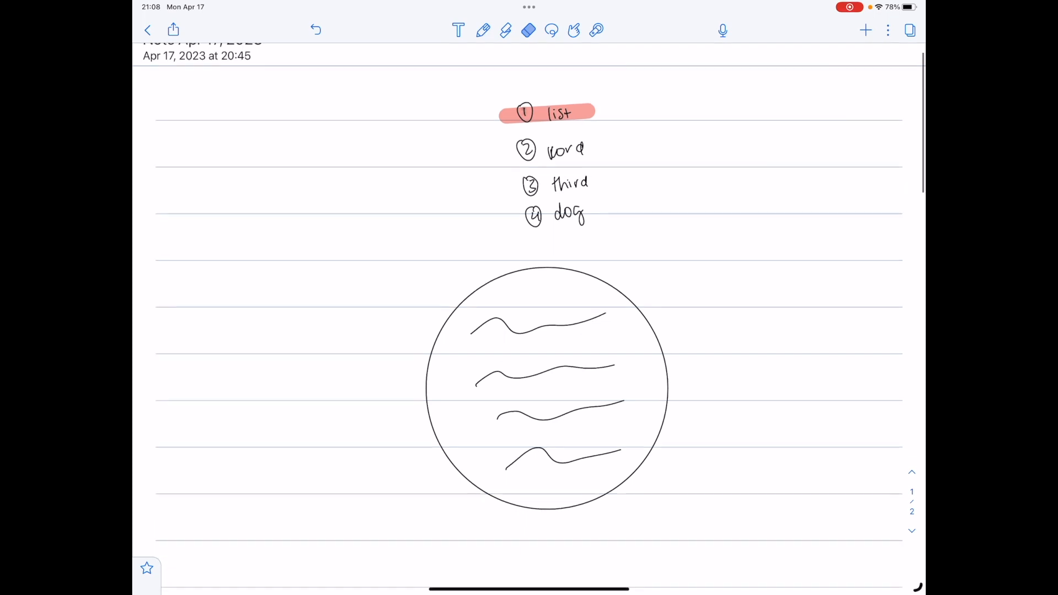
pyautogui.scroll(-3)
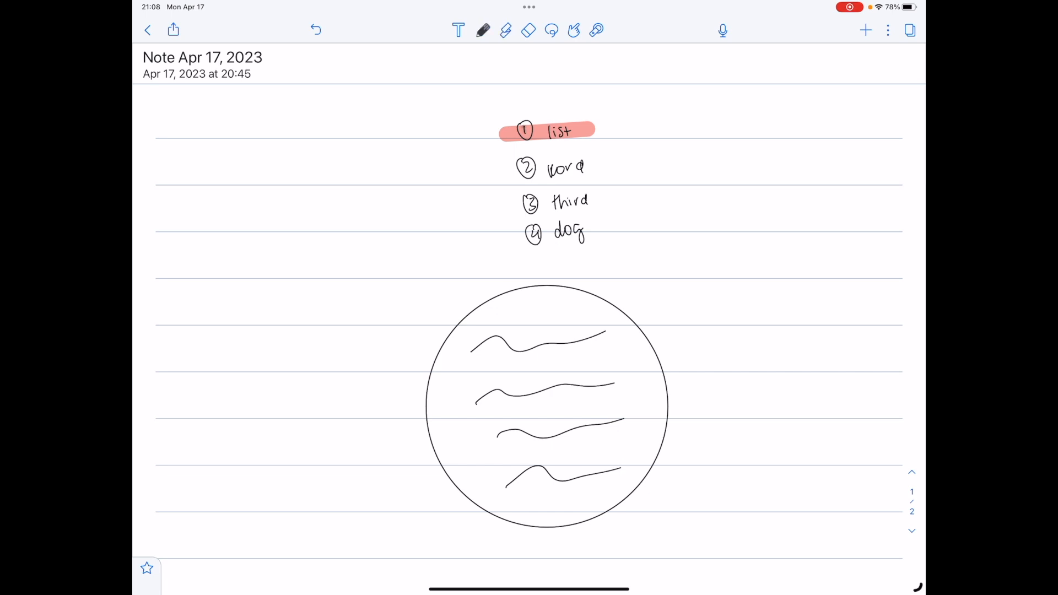
pyautogui.click(506, 30)
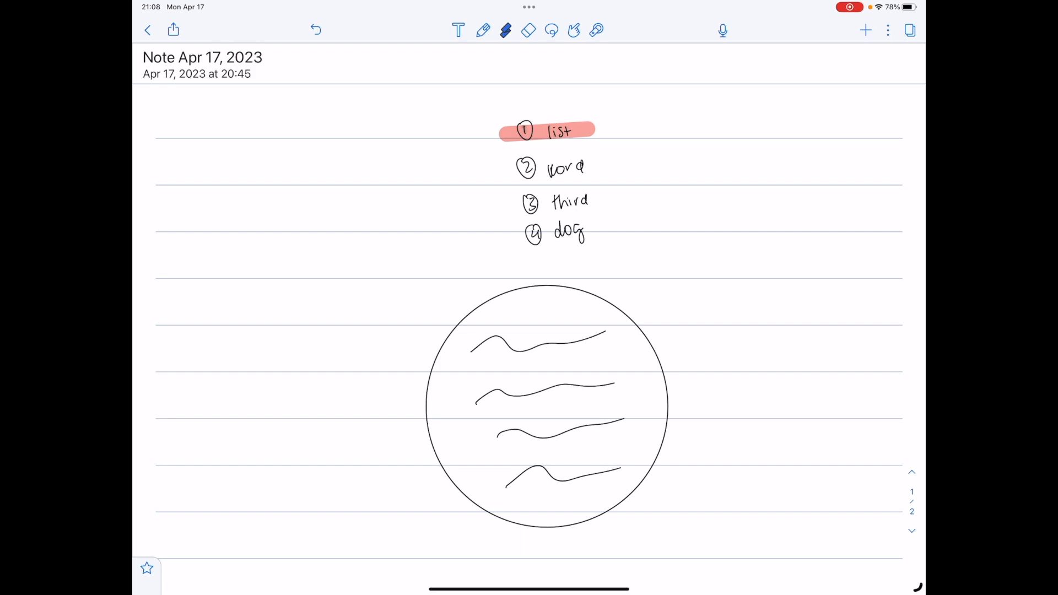
pyautogui.click(506, 30)
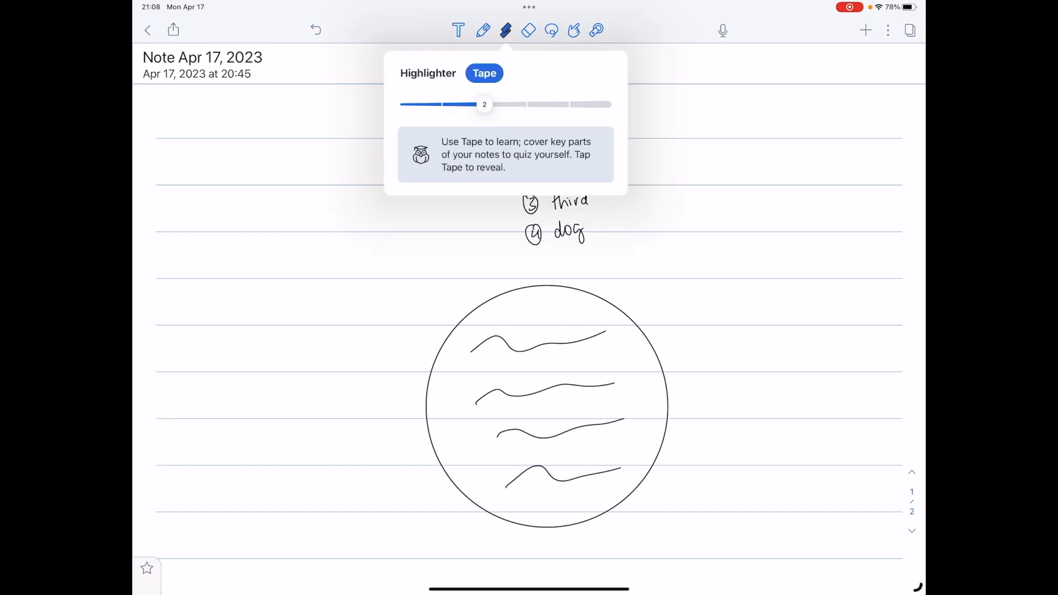
pyautogui.click(427, 73)
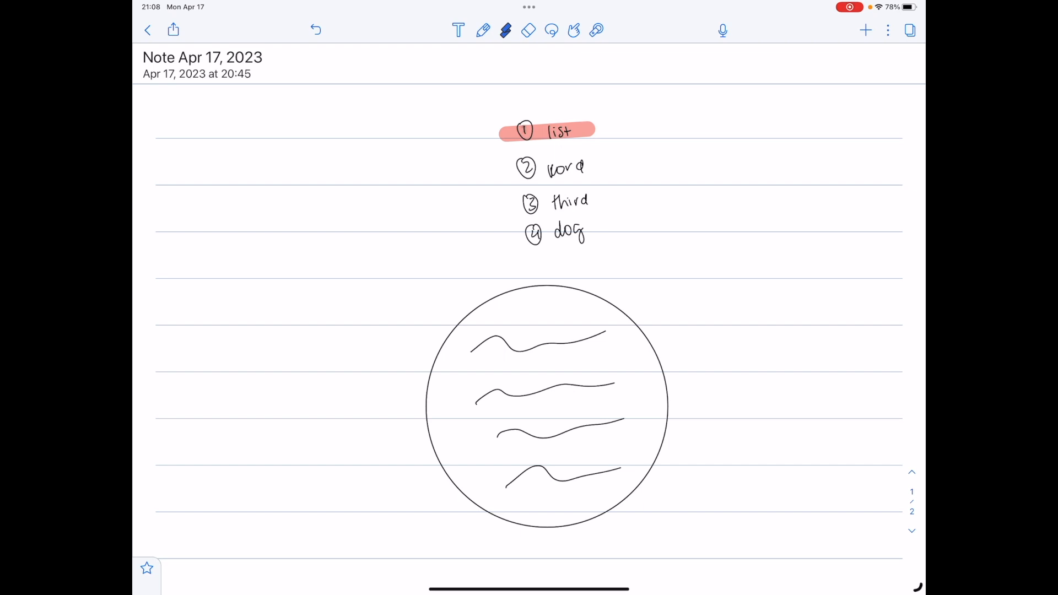
pyautogui.click(551, 31)
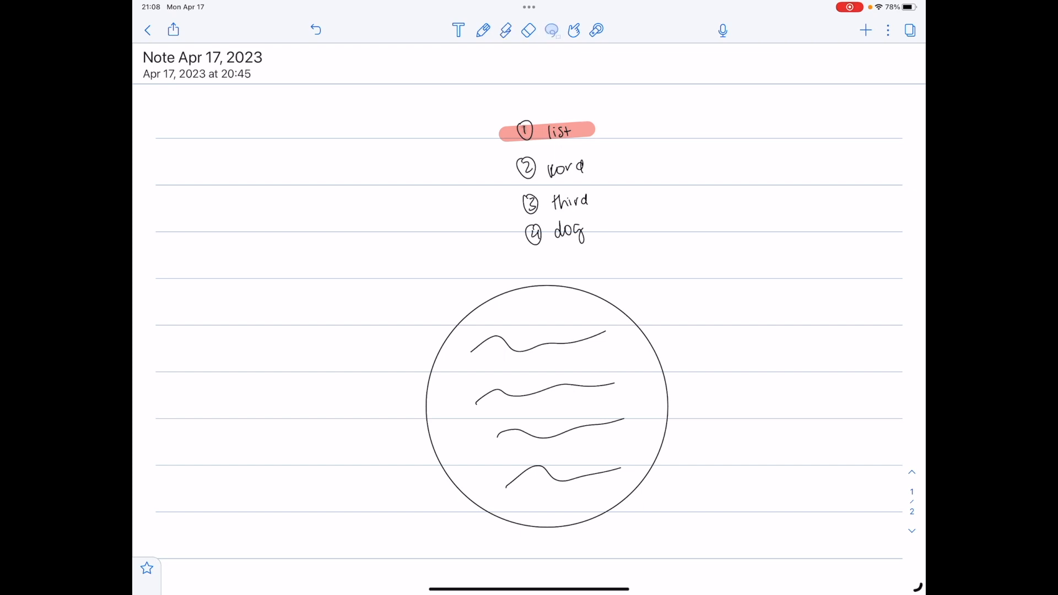
# Reselect the Highlighter, highlight the second list item, and reopen the highlighter options
pyautogui.click(574, 30)
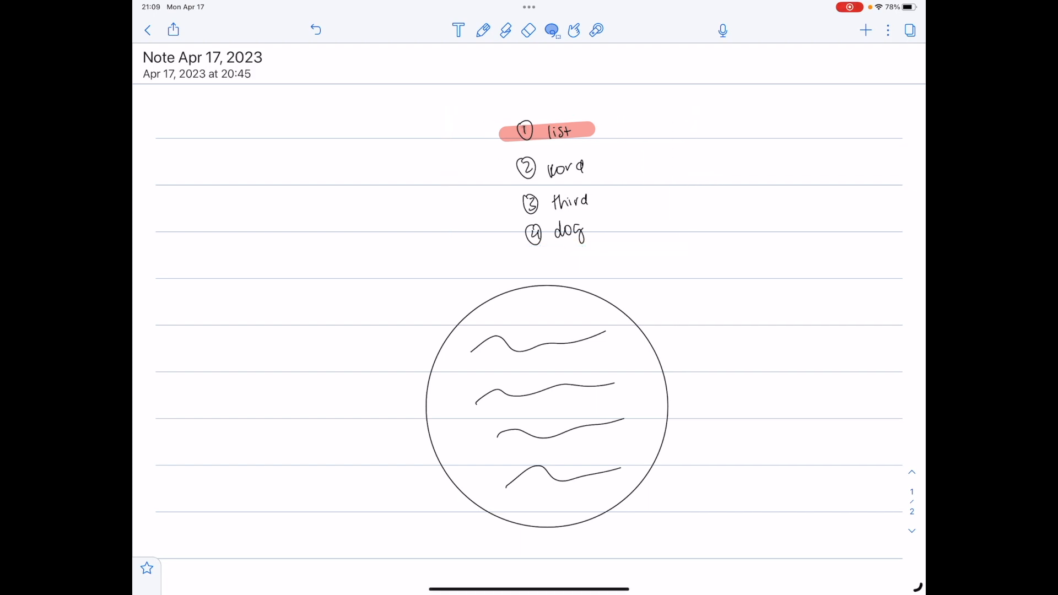
pyautogui.click(505, 30)
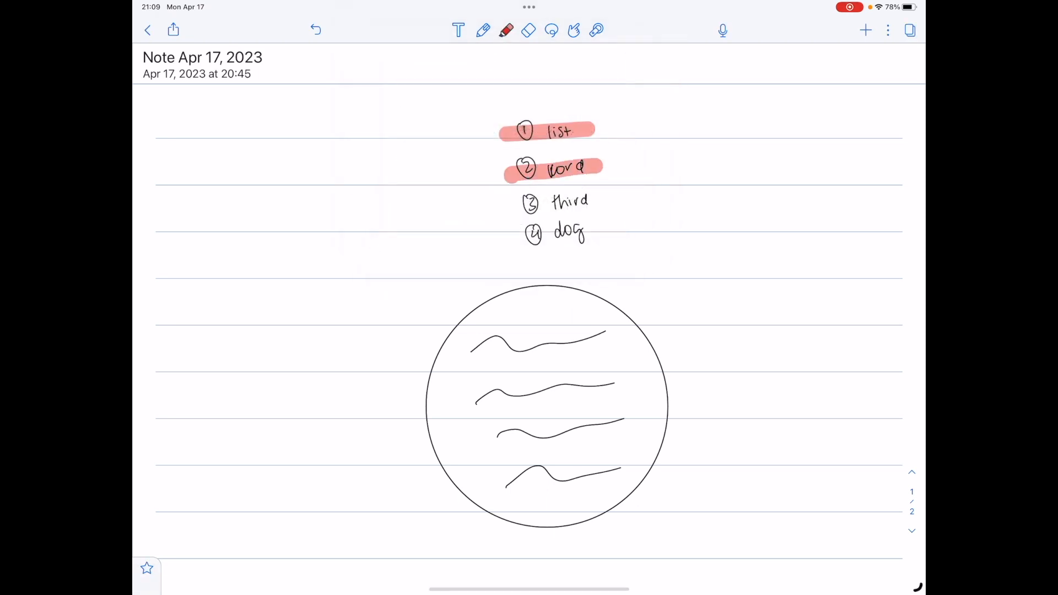
pyautogui.moveTo(513, 203); pyautogui.dragTo(614, 233)
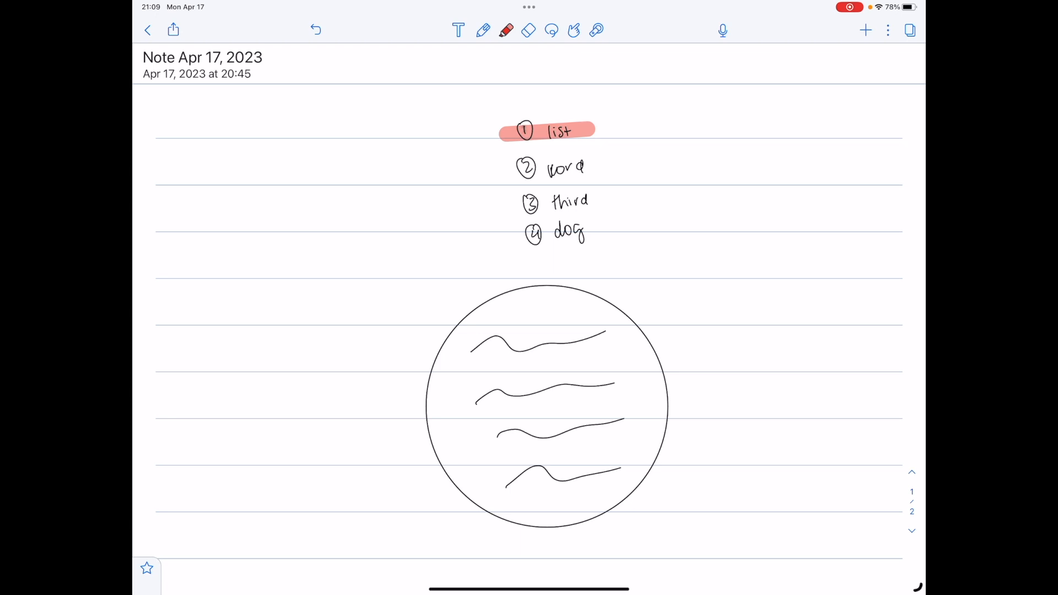
pyautogui.click(505, 30)
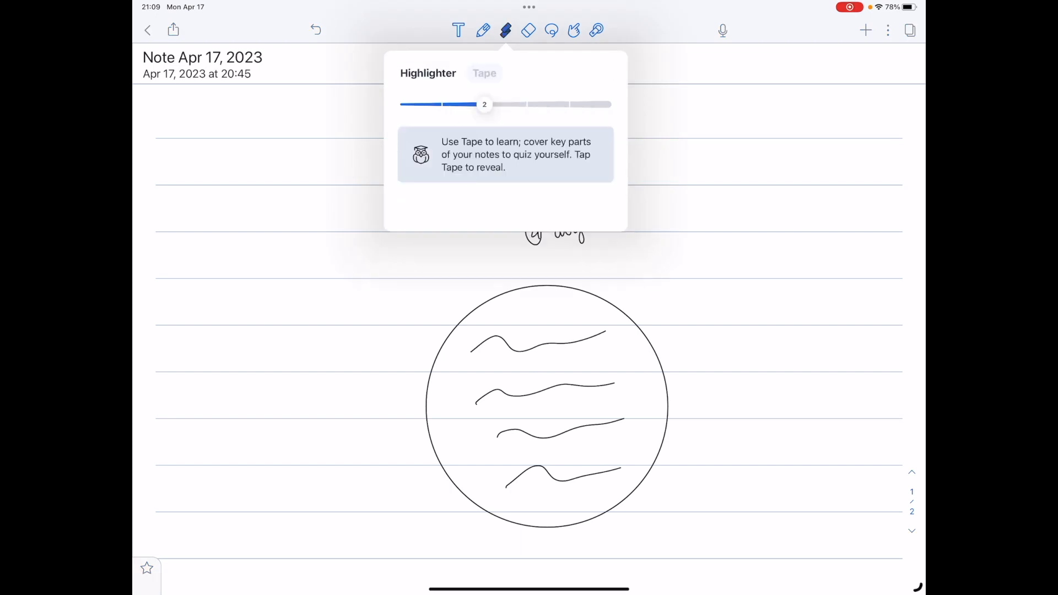
# Switch the highlighter to Tape and tape over the second list item
pyautogui.click(485, 73)
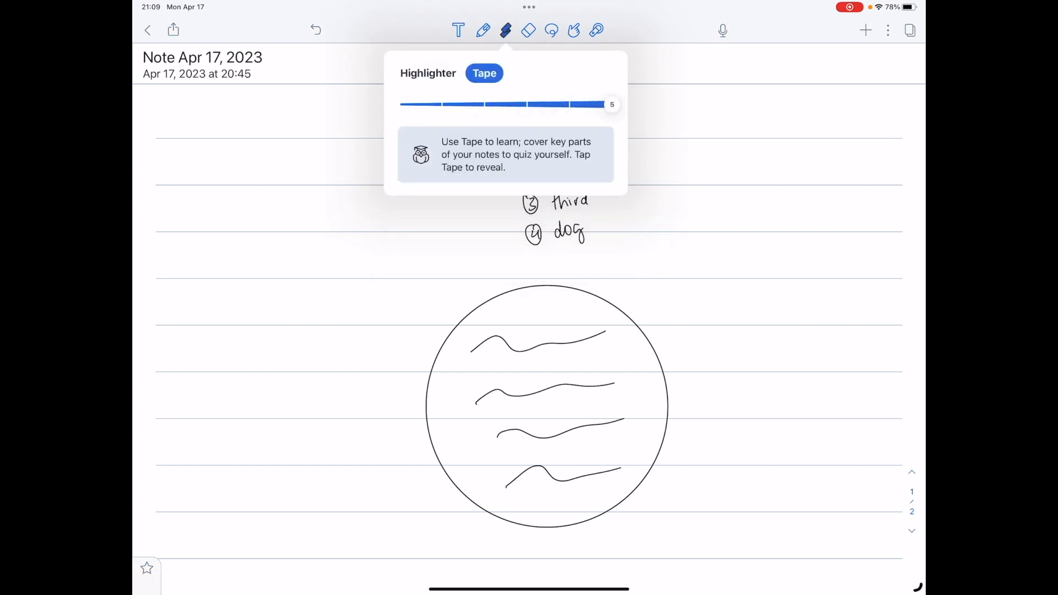
pyautogui.moveTo(610, 104); pyautogui.dragTo(484, 104)
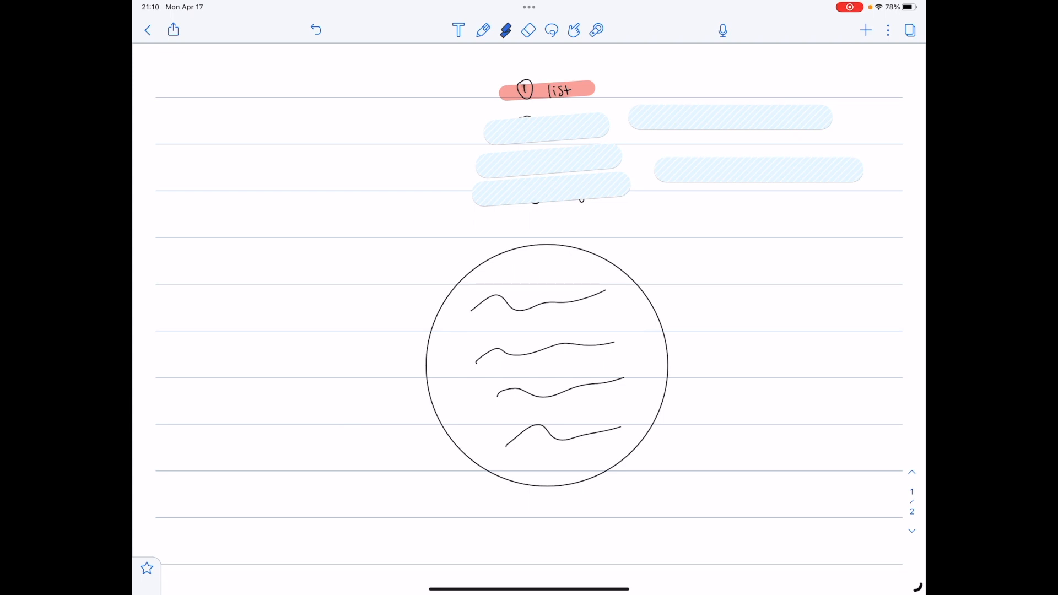
# Scroll down to the wavy-line circle diagram
pyautogui.scroll(-3)
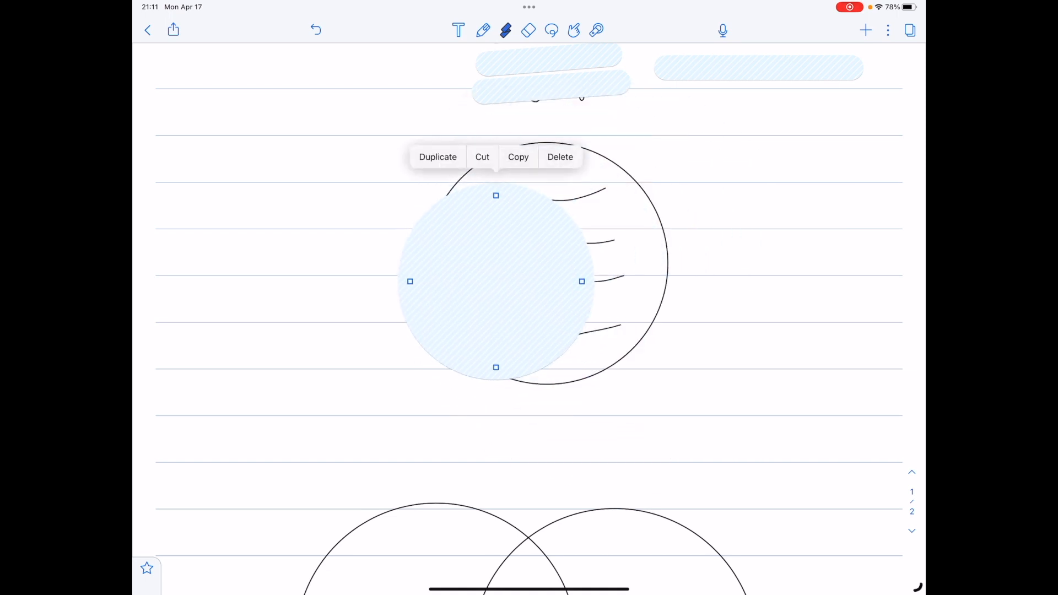
# Place a copied tape circle on the diagram and move another up beside it
pyautogui.moveTo(495, 281); pyautogui.dragTo(516, 302)
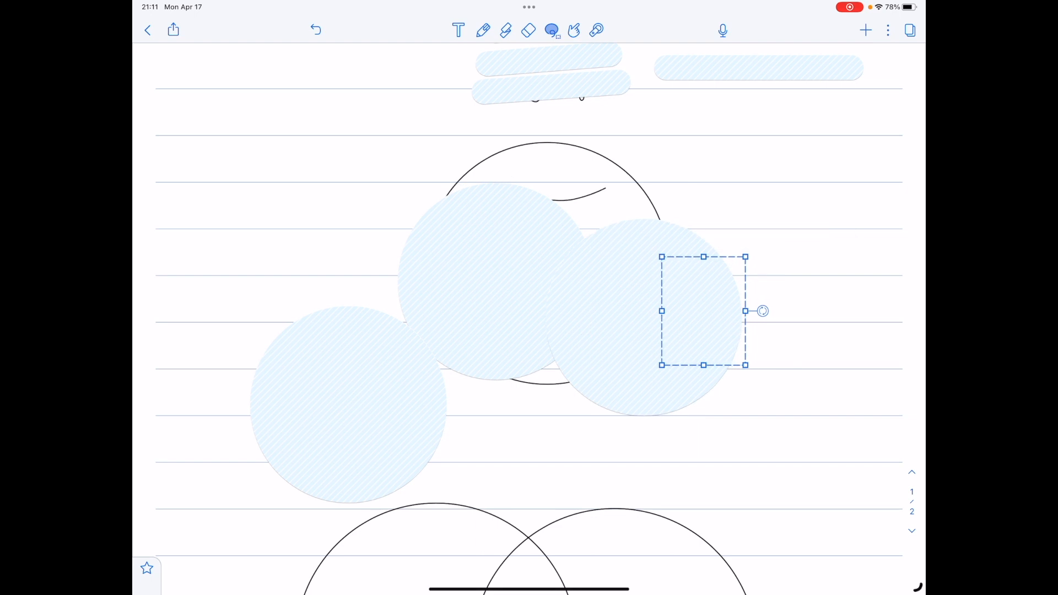
pyautogui.moveTo(702, 310); pyautogui.dragTo(246, 244)
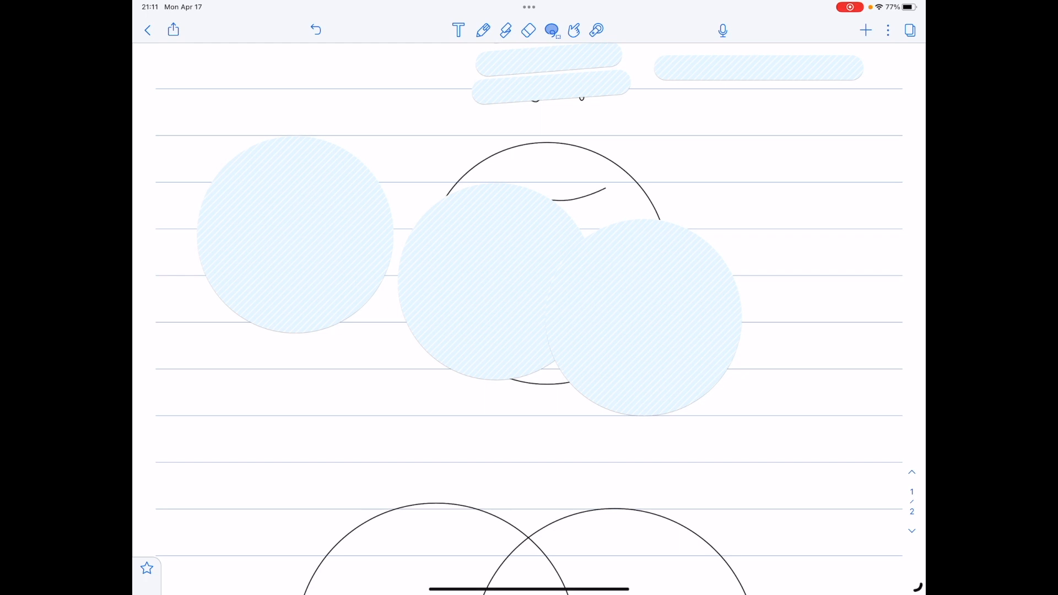
pyautogui.scroll(-3)
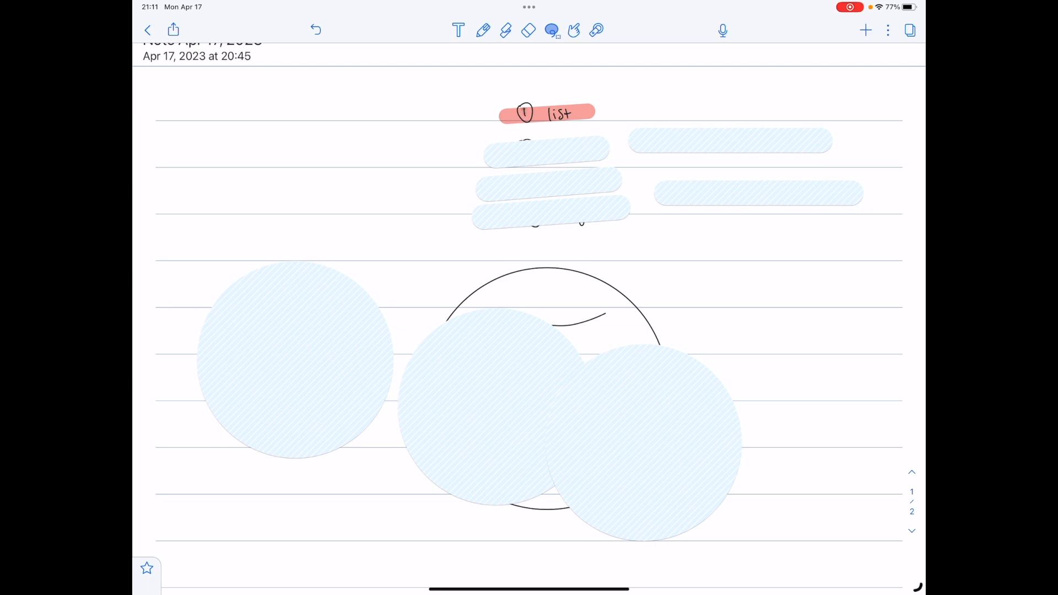
pyautogui.scroll(-3)
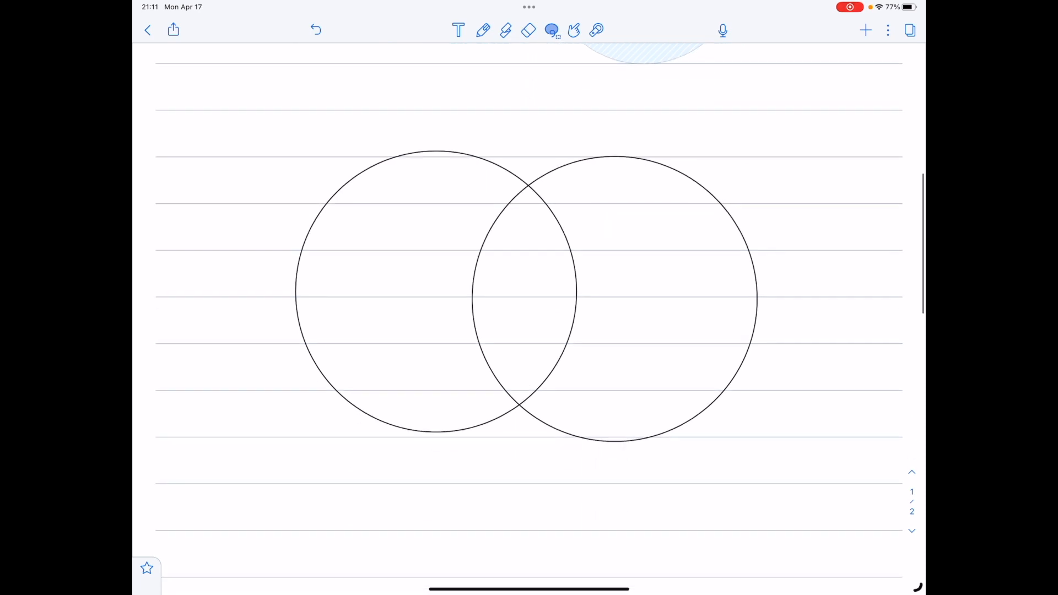
pyautogui.click(505, 30)
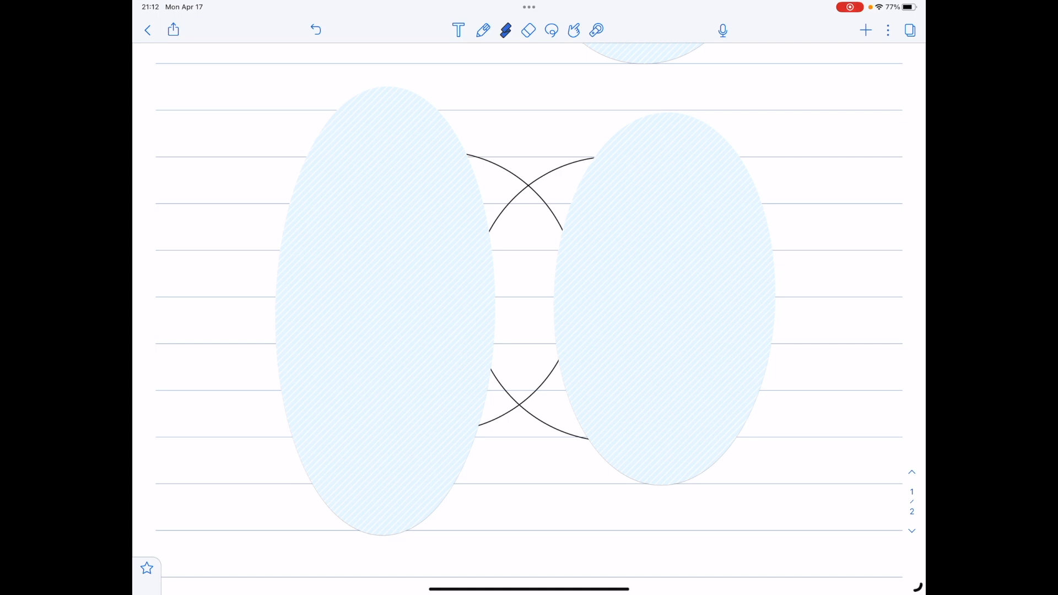
pyautogui.scroll(-3)
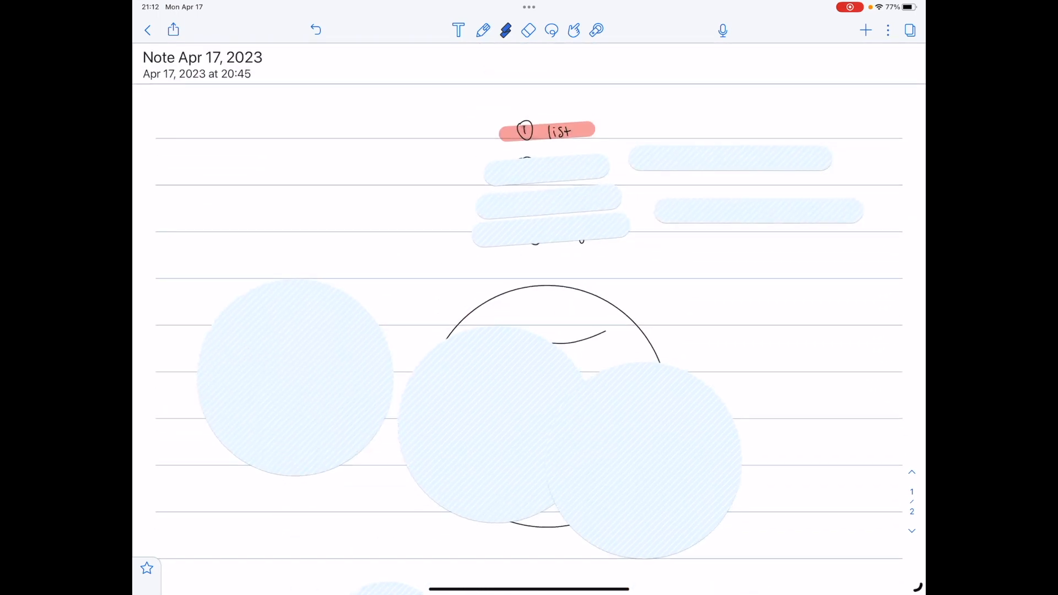
pyautogui.scroll(-3)
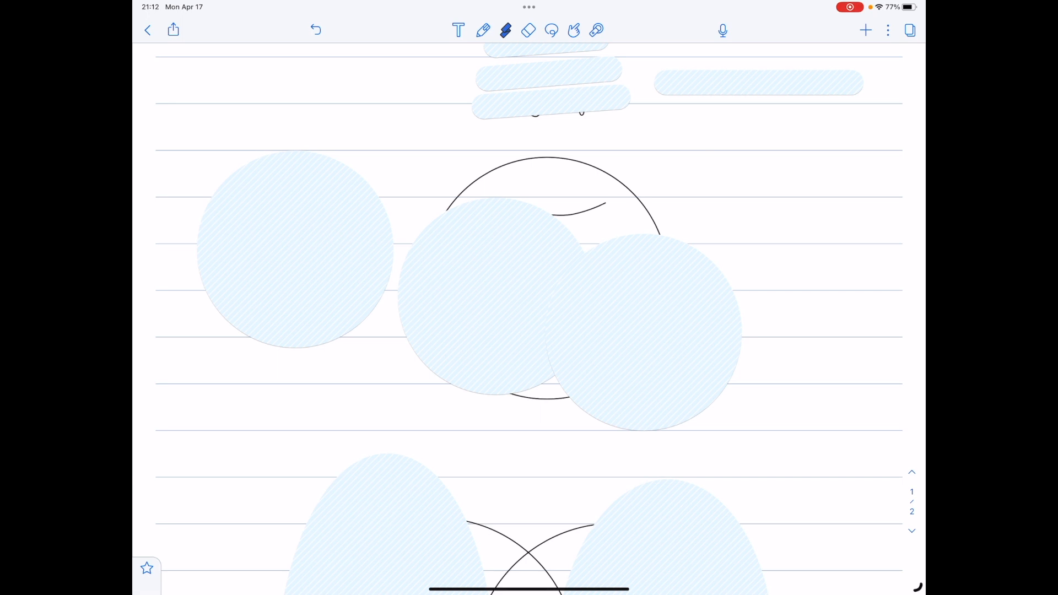
pyautogui.click(505, 30)
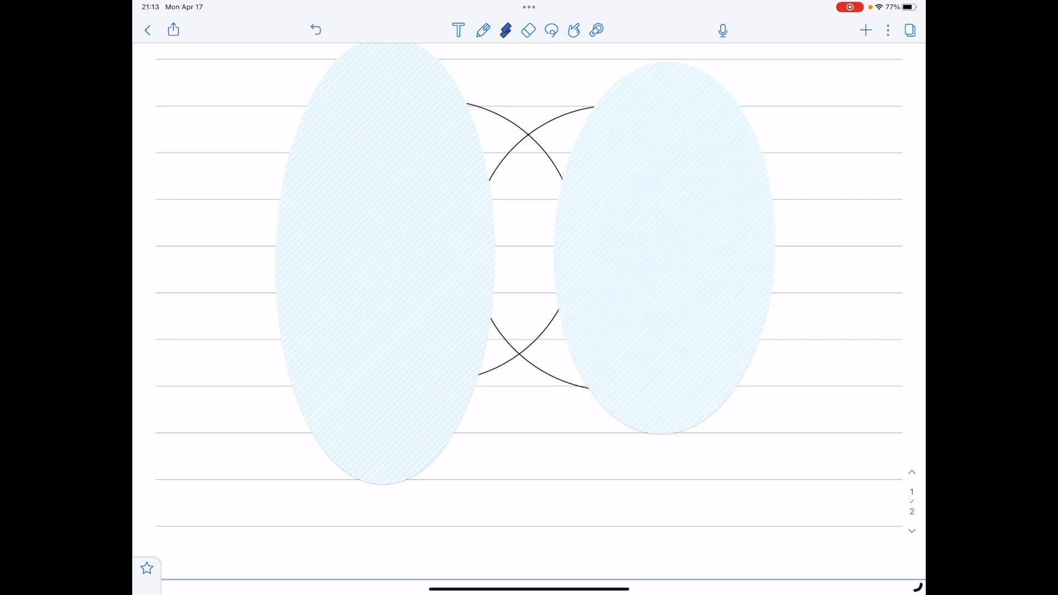
pyautogui.scroll(-3)
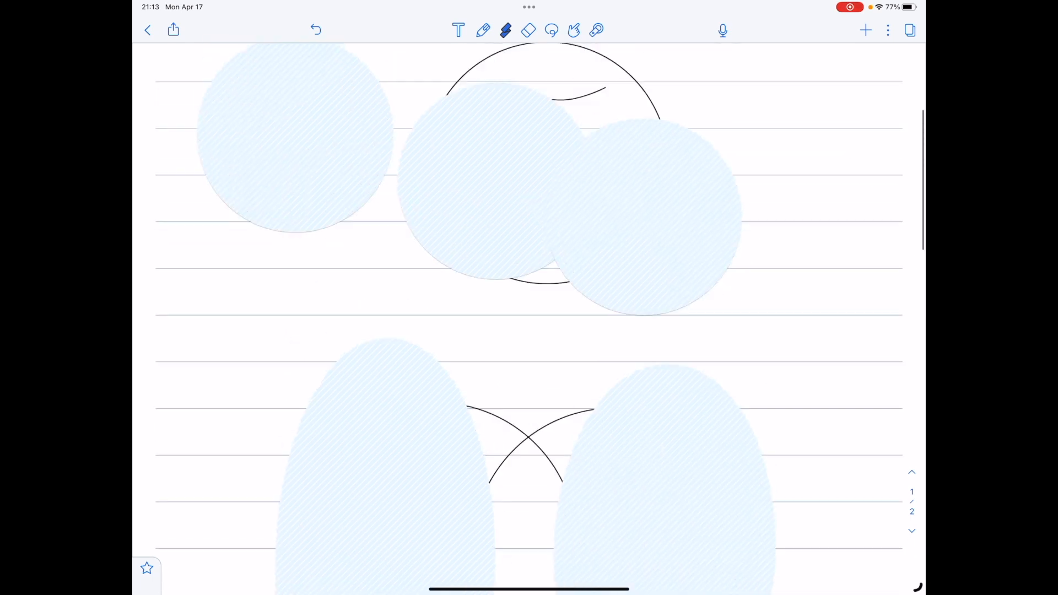
pyautogui.scroll(-3)
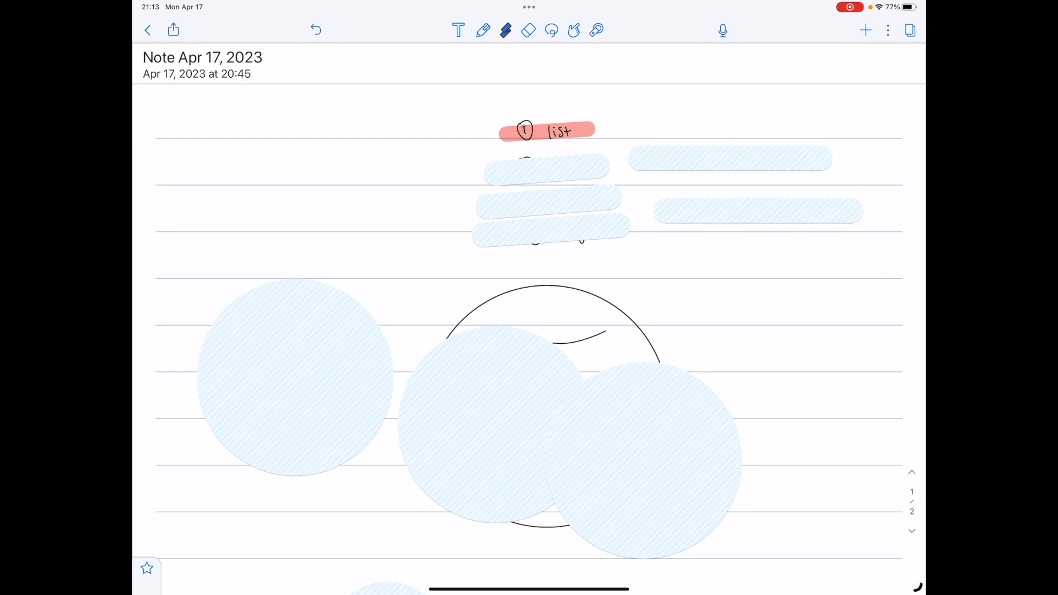
pyautogui.click(506, 30)
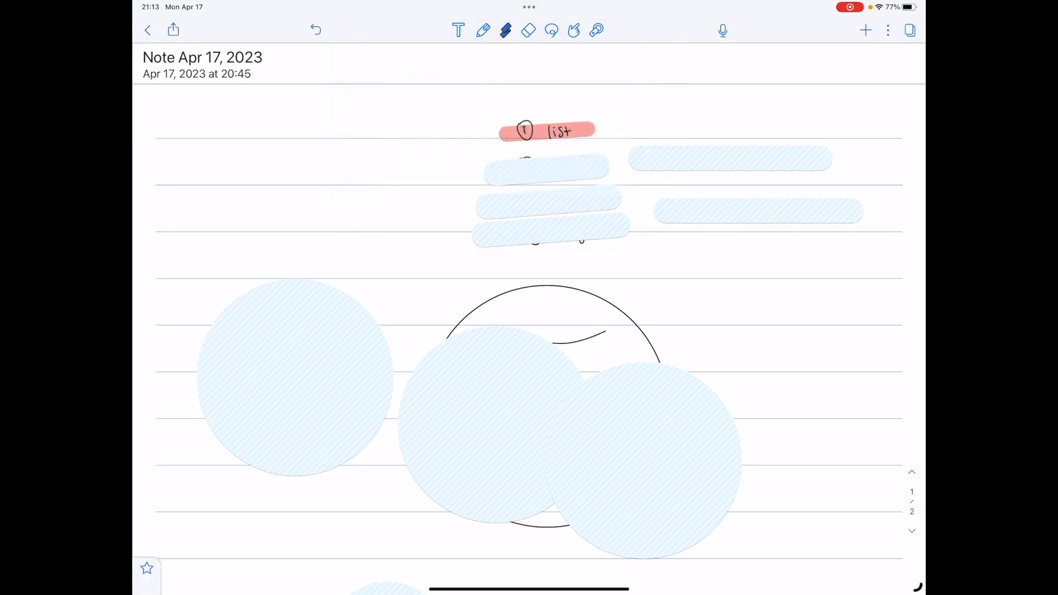
pyautogui.scroll(-3)
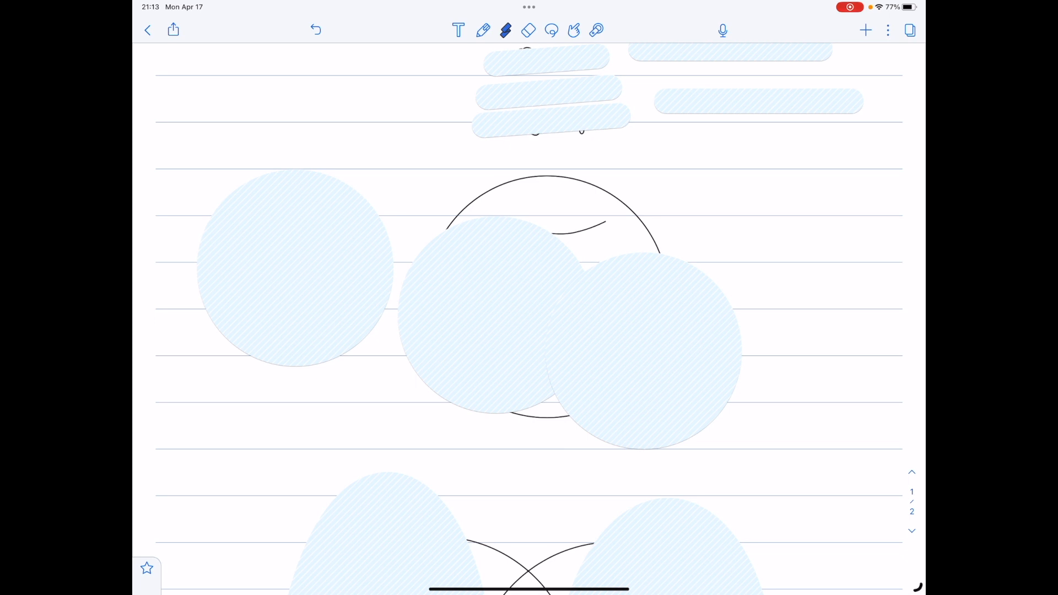
pyautogui.scroll(-3)
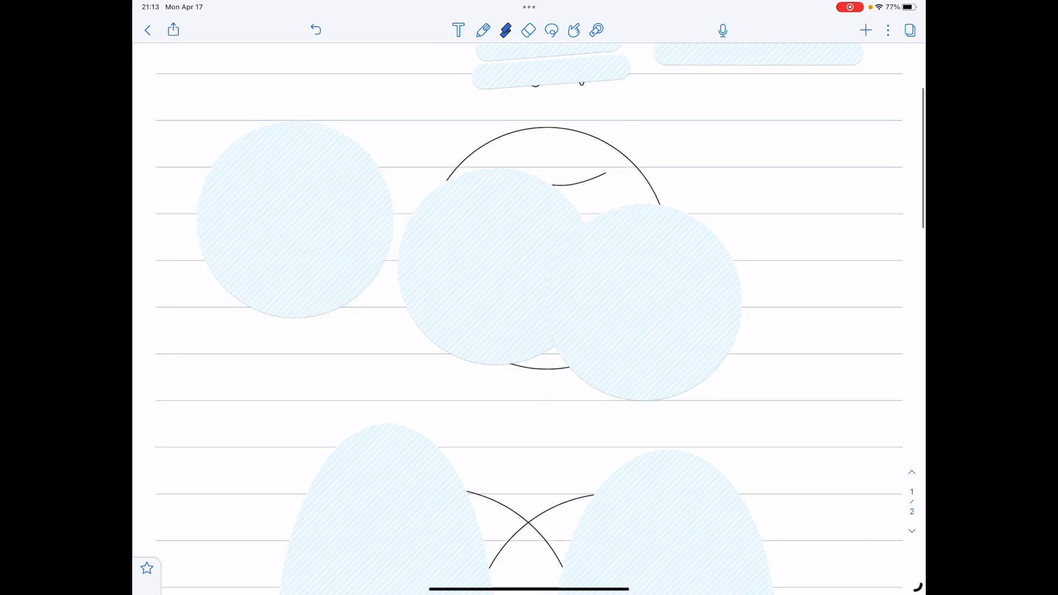
pyautogui.scroll(-3)
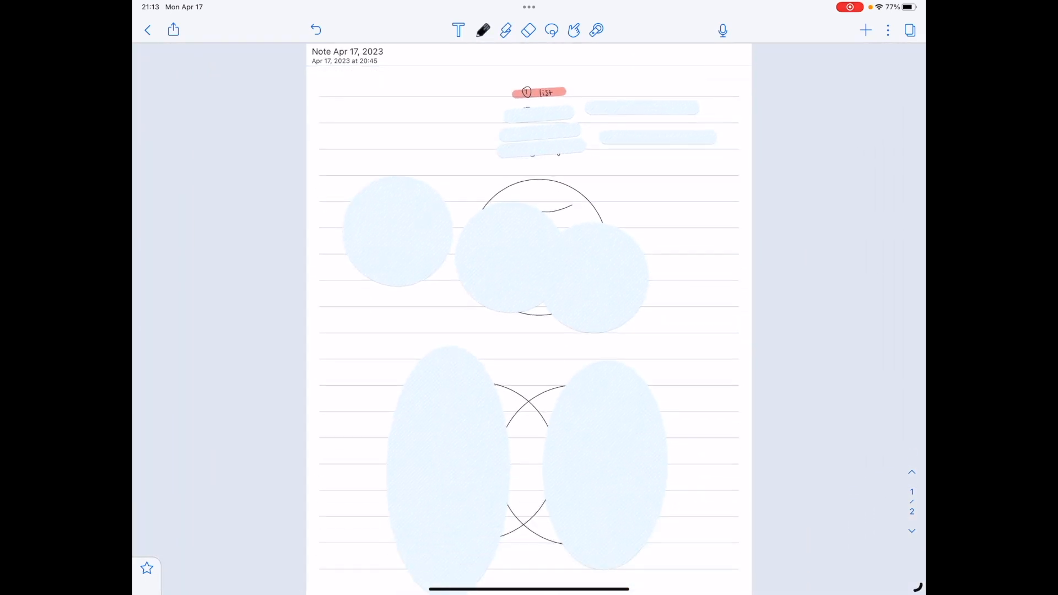
pyautogui.scroll(-3)
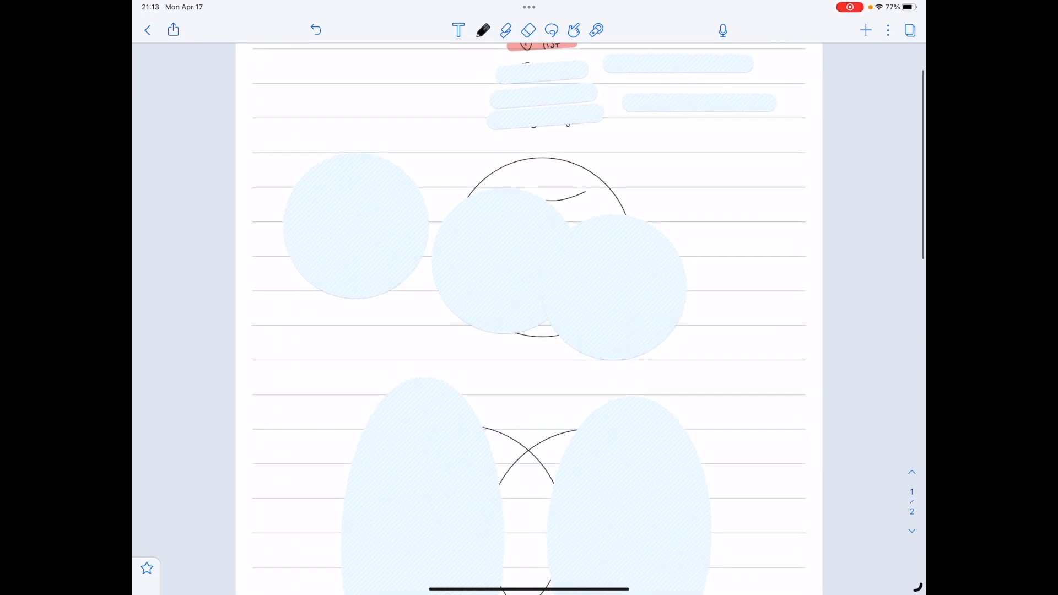
pyautogui.scroll(-3)
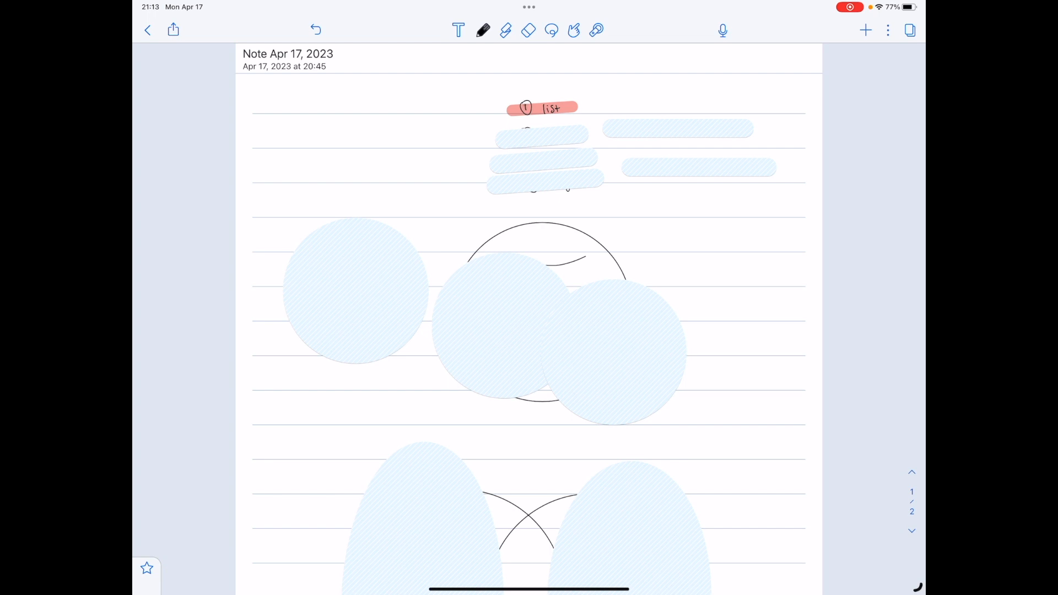
pyautogui.scroll(-3)
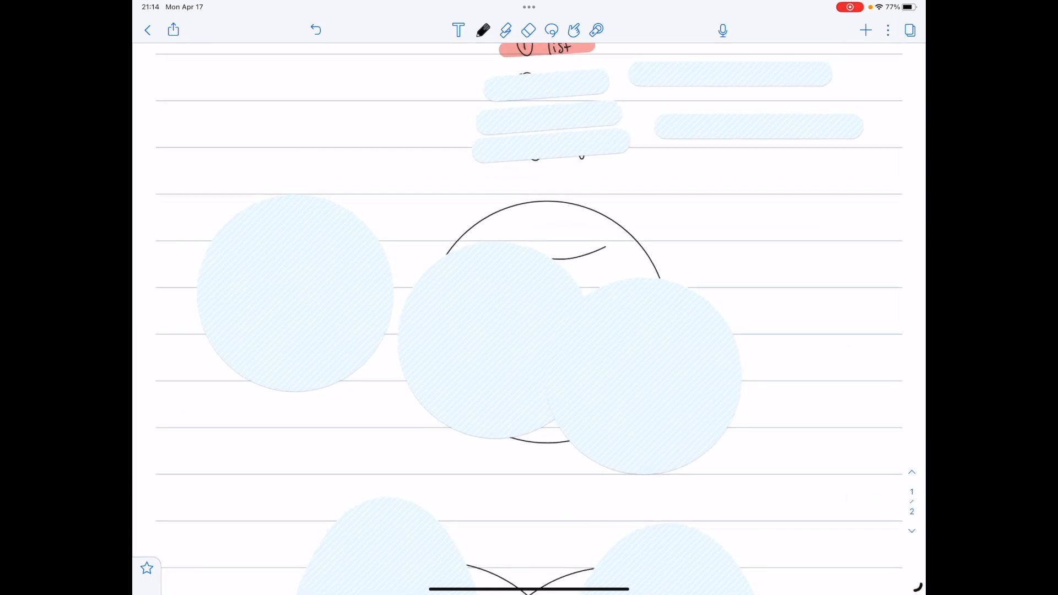
pyautogui.scroll(-3)
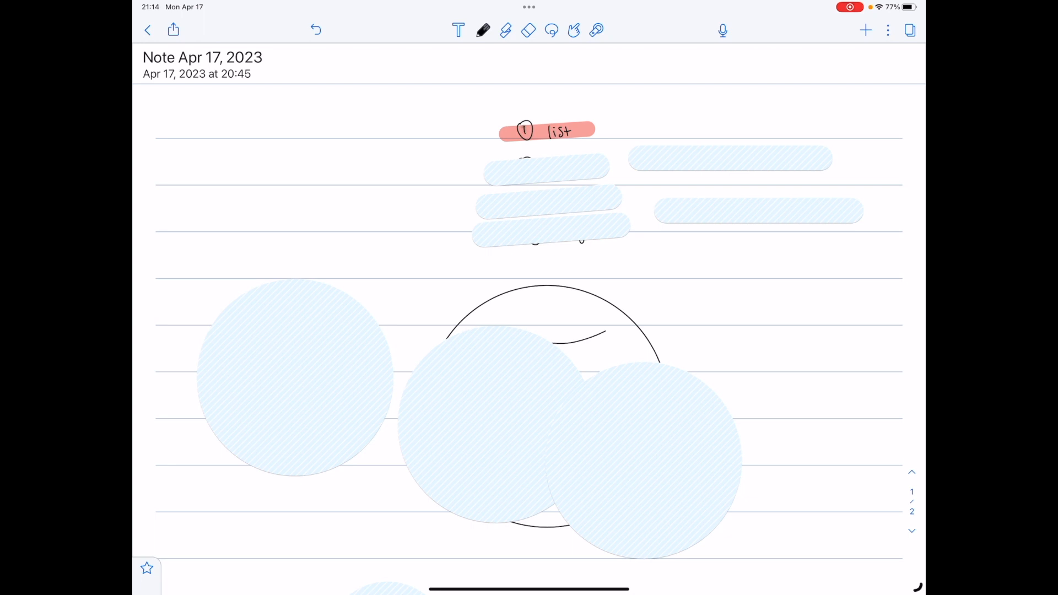
pyautogui.scroll(-3)
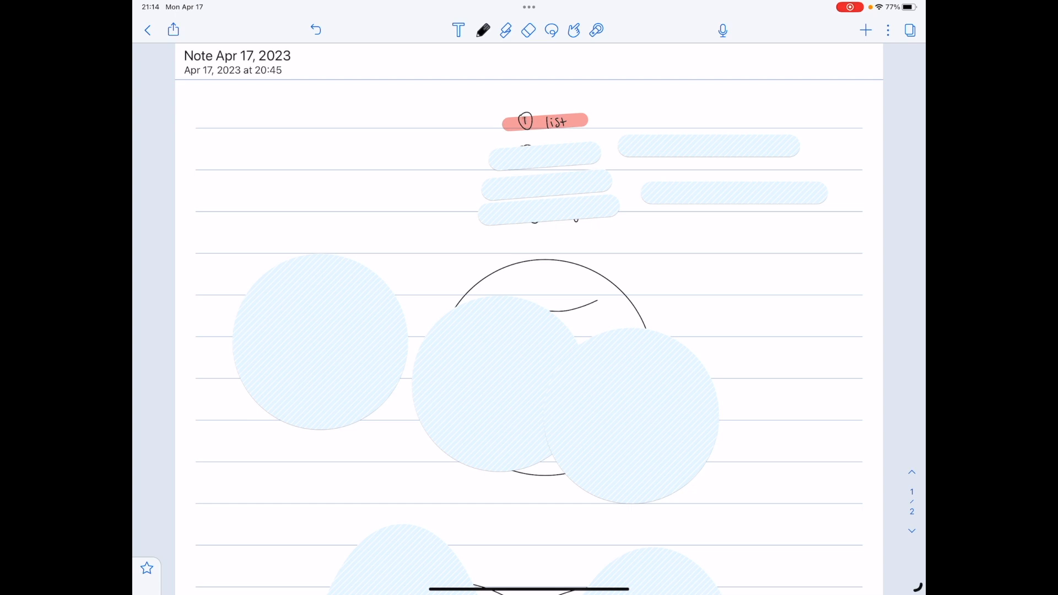
pyautogui.scroll(-3)
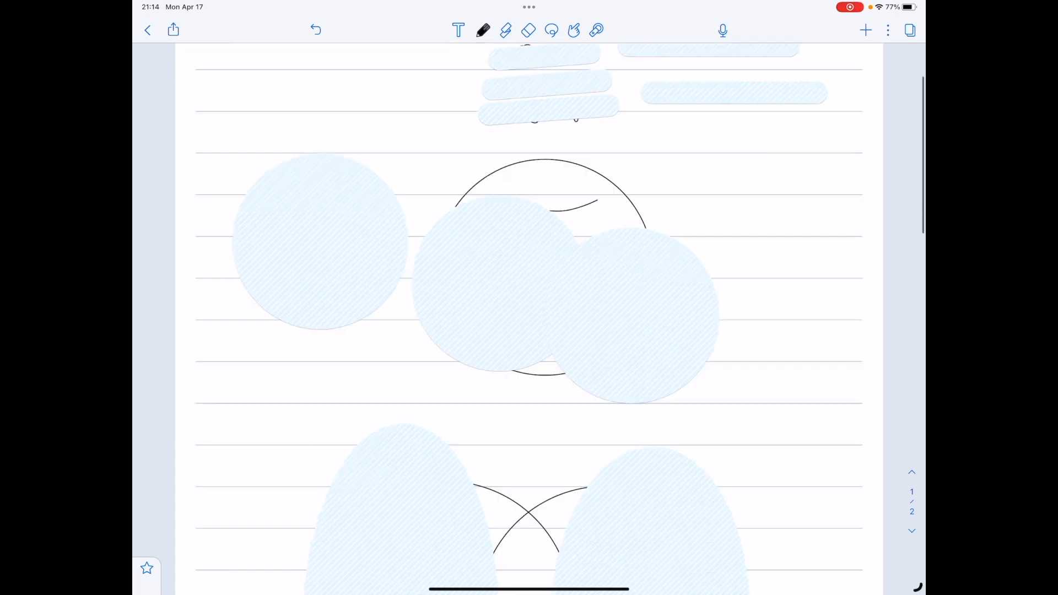
pyautogui.scroll(-3)
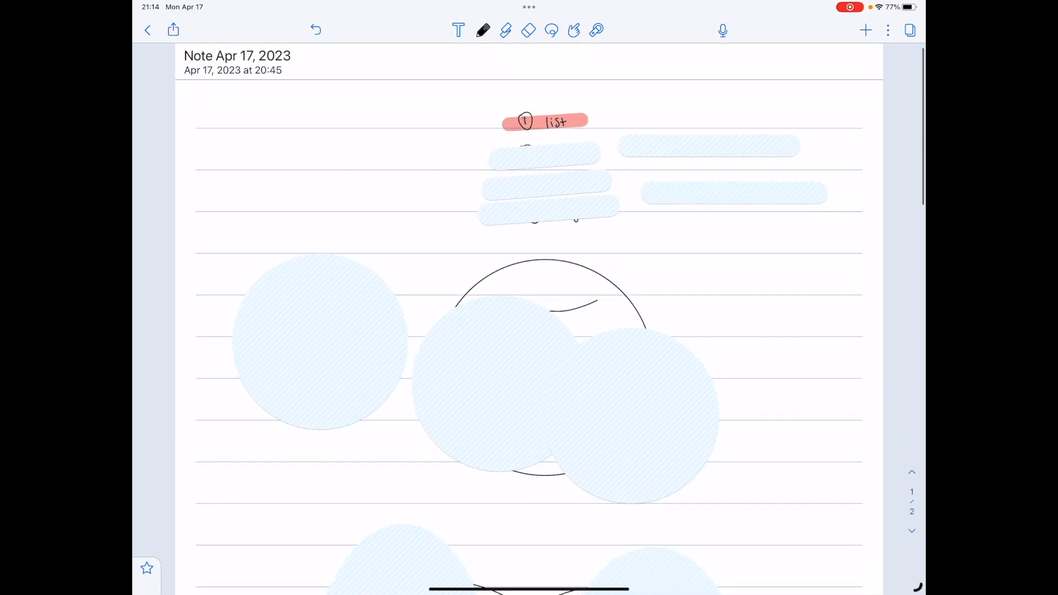